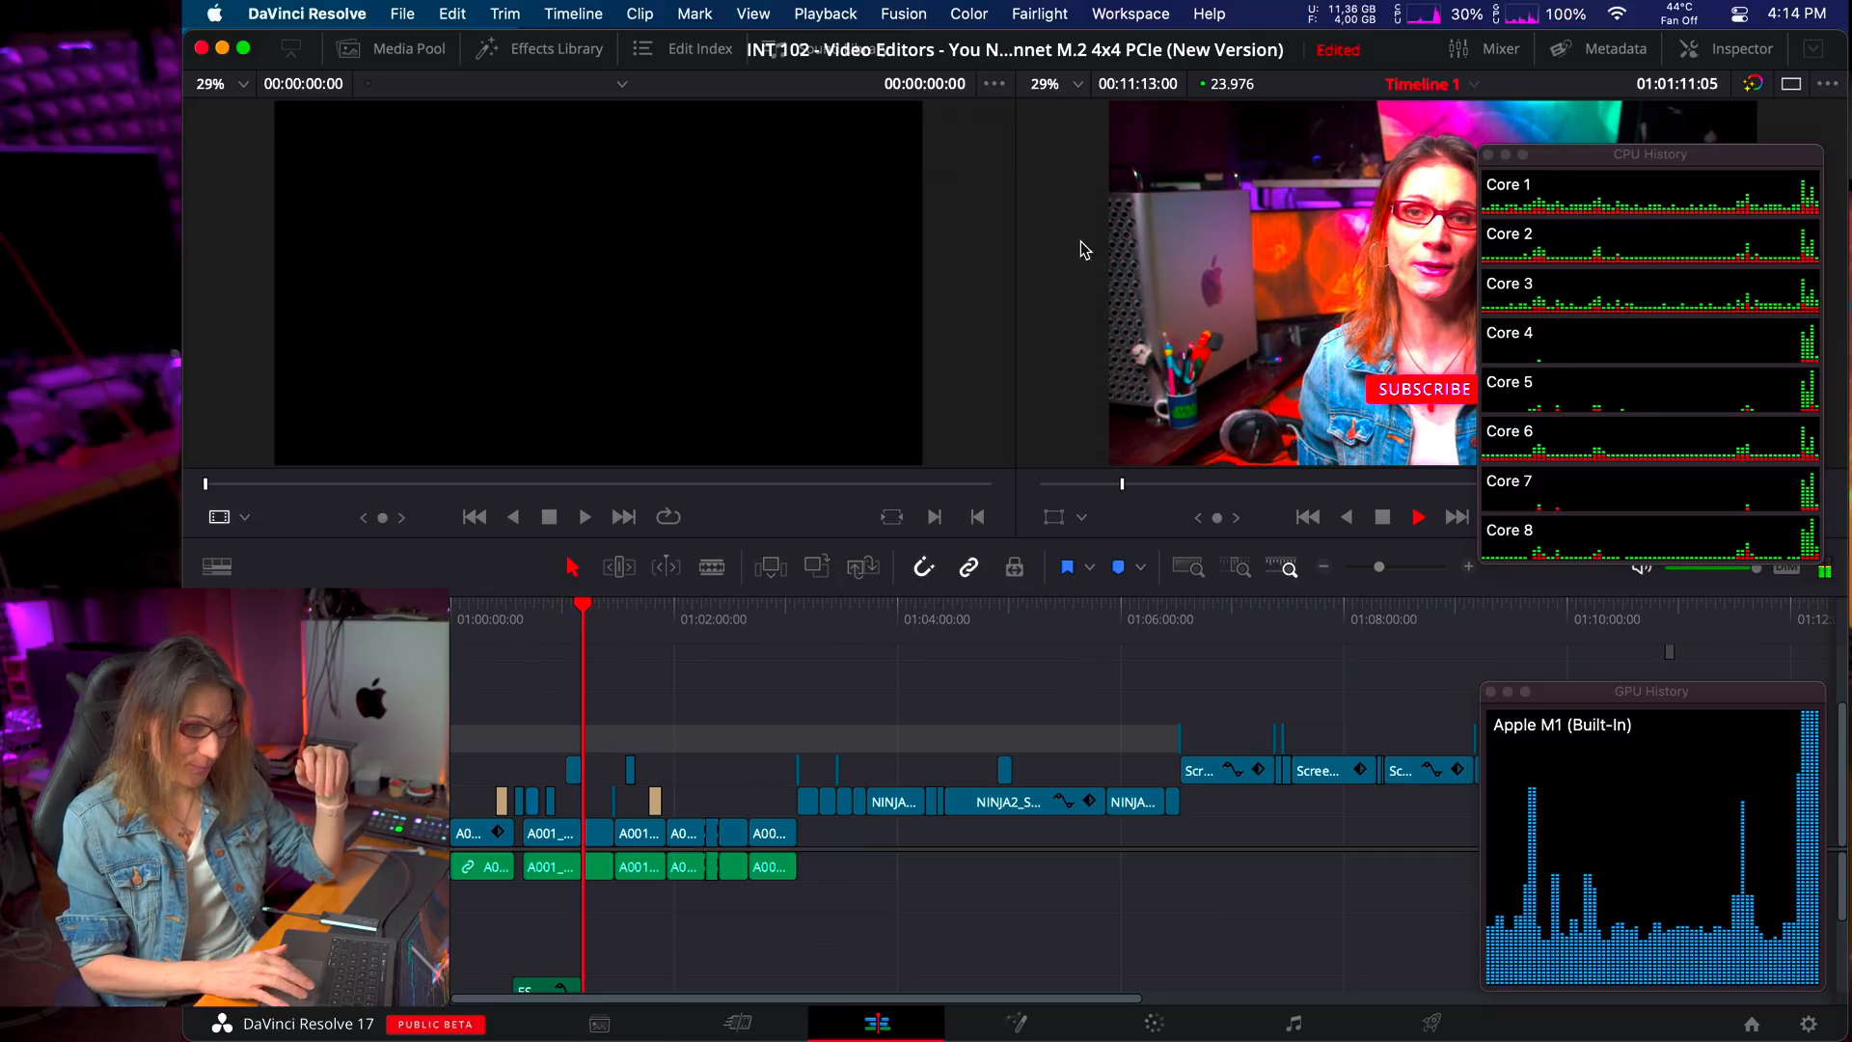
Step: Start proxy media generation for the NINJA2 clip via Clip > Generate Proxy Media, then check the TG Pro sensor quick list
left_click(824, 13)
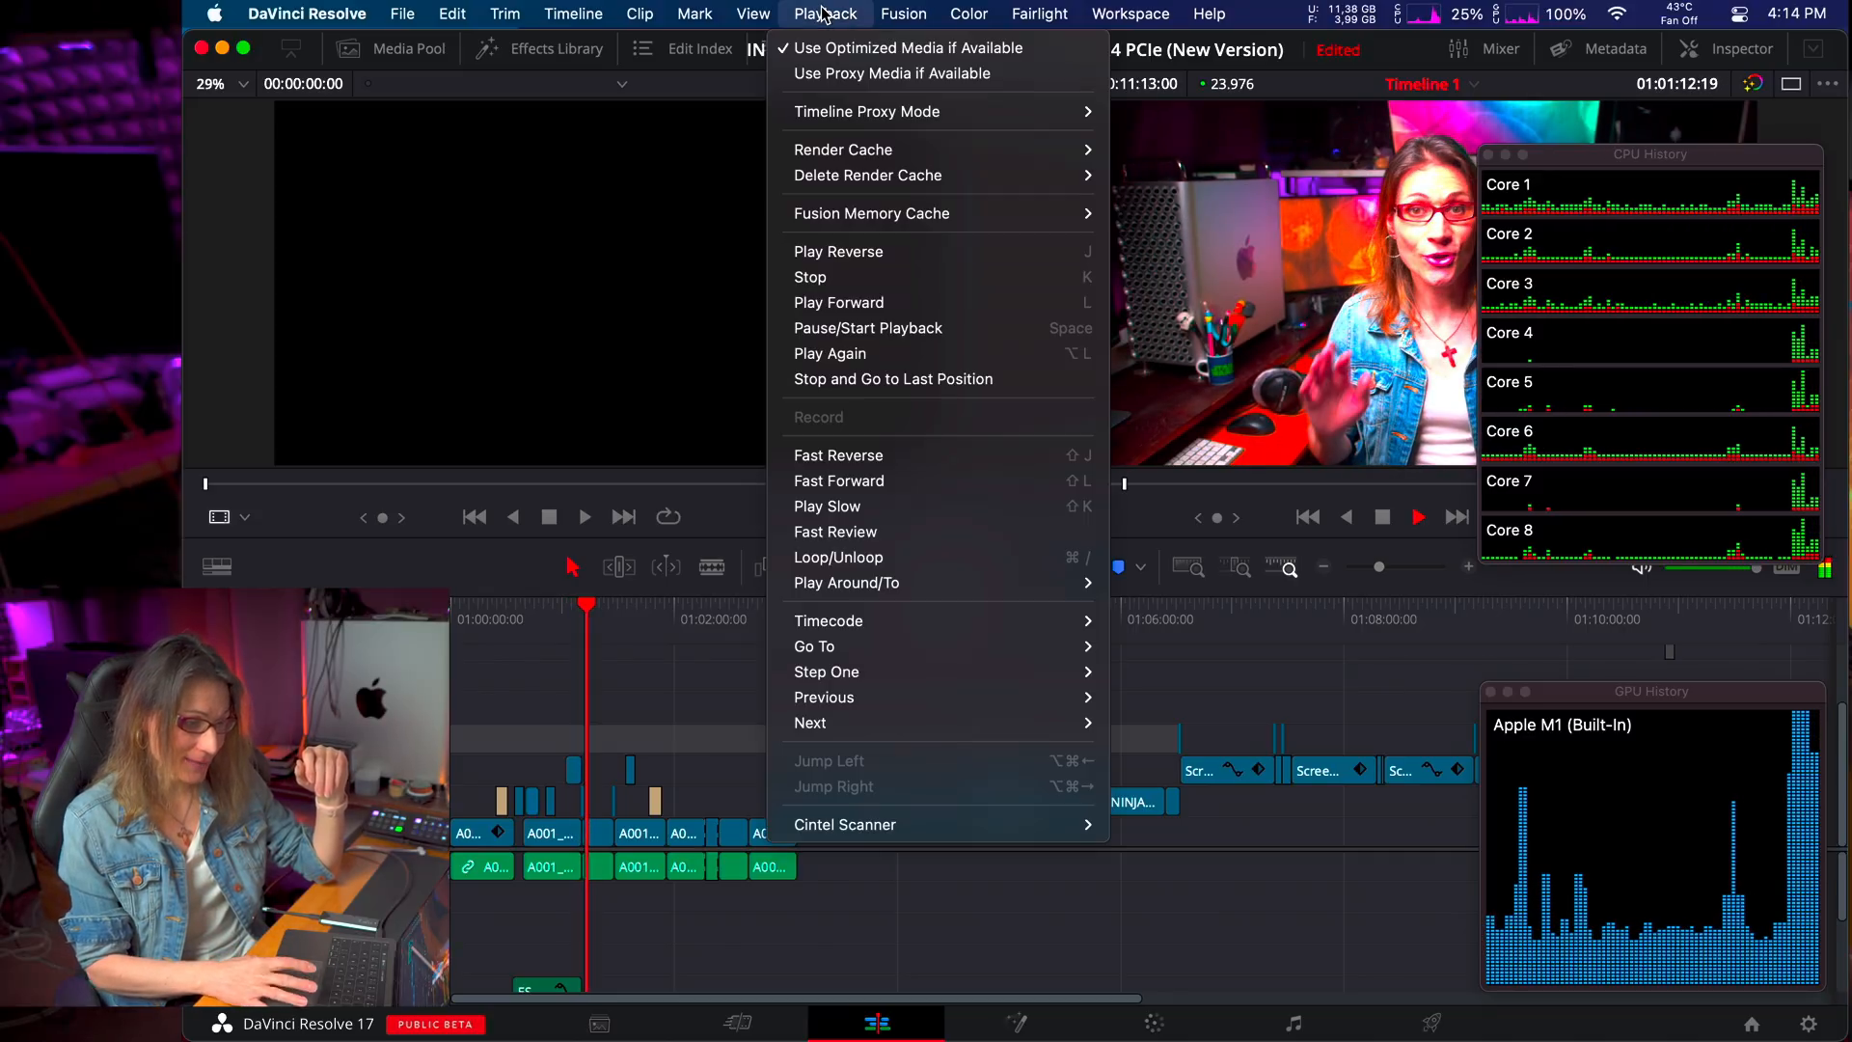
mouse_move(866, 112)
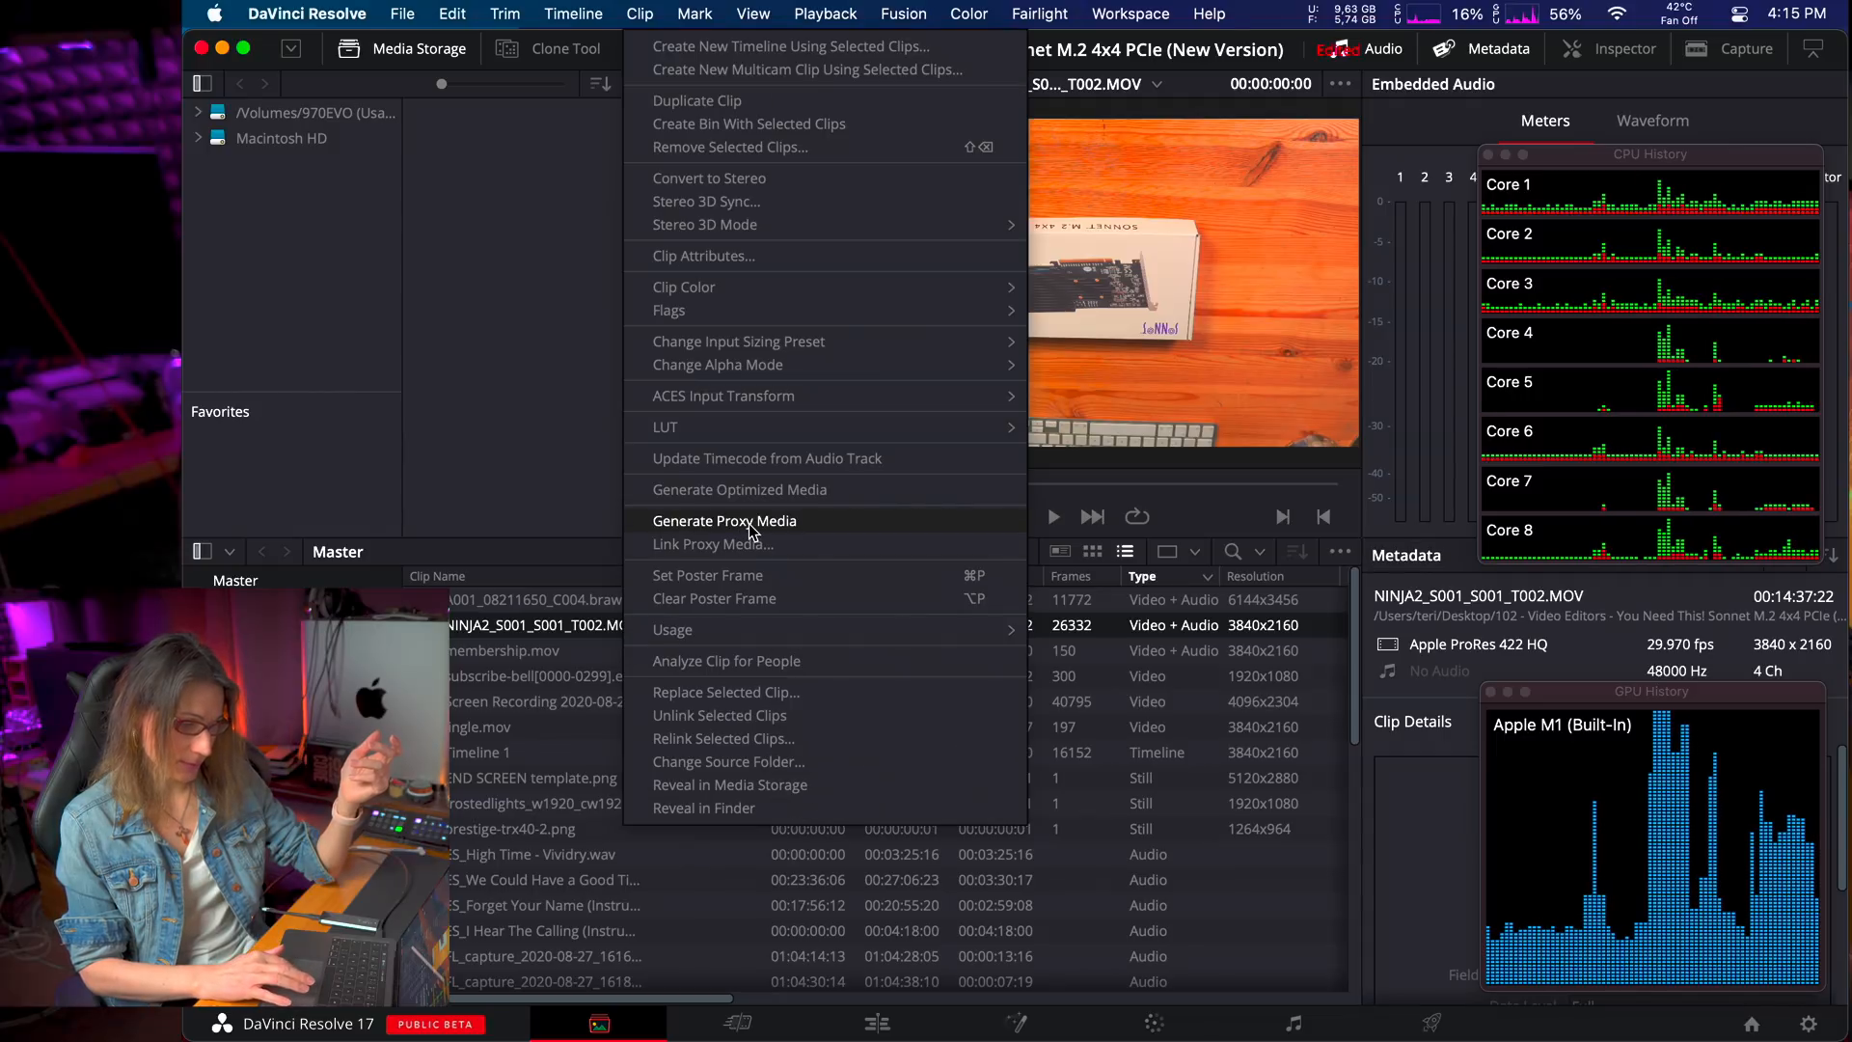
left_click(724, 519)
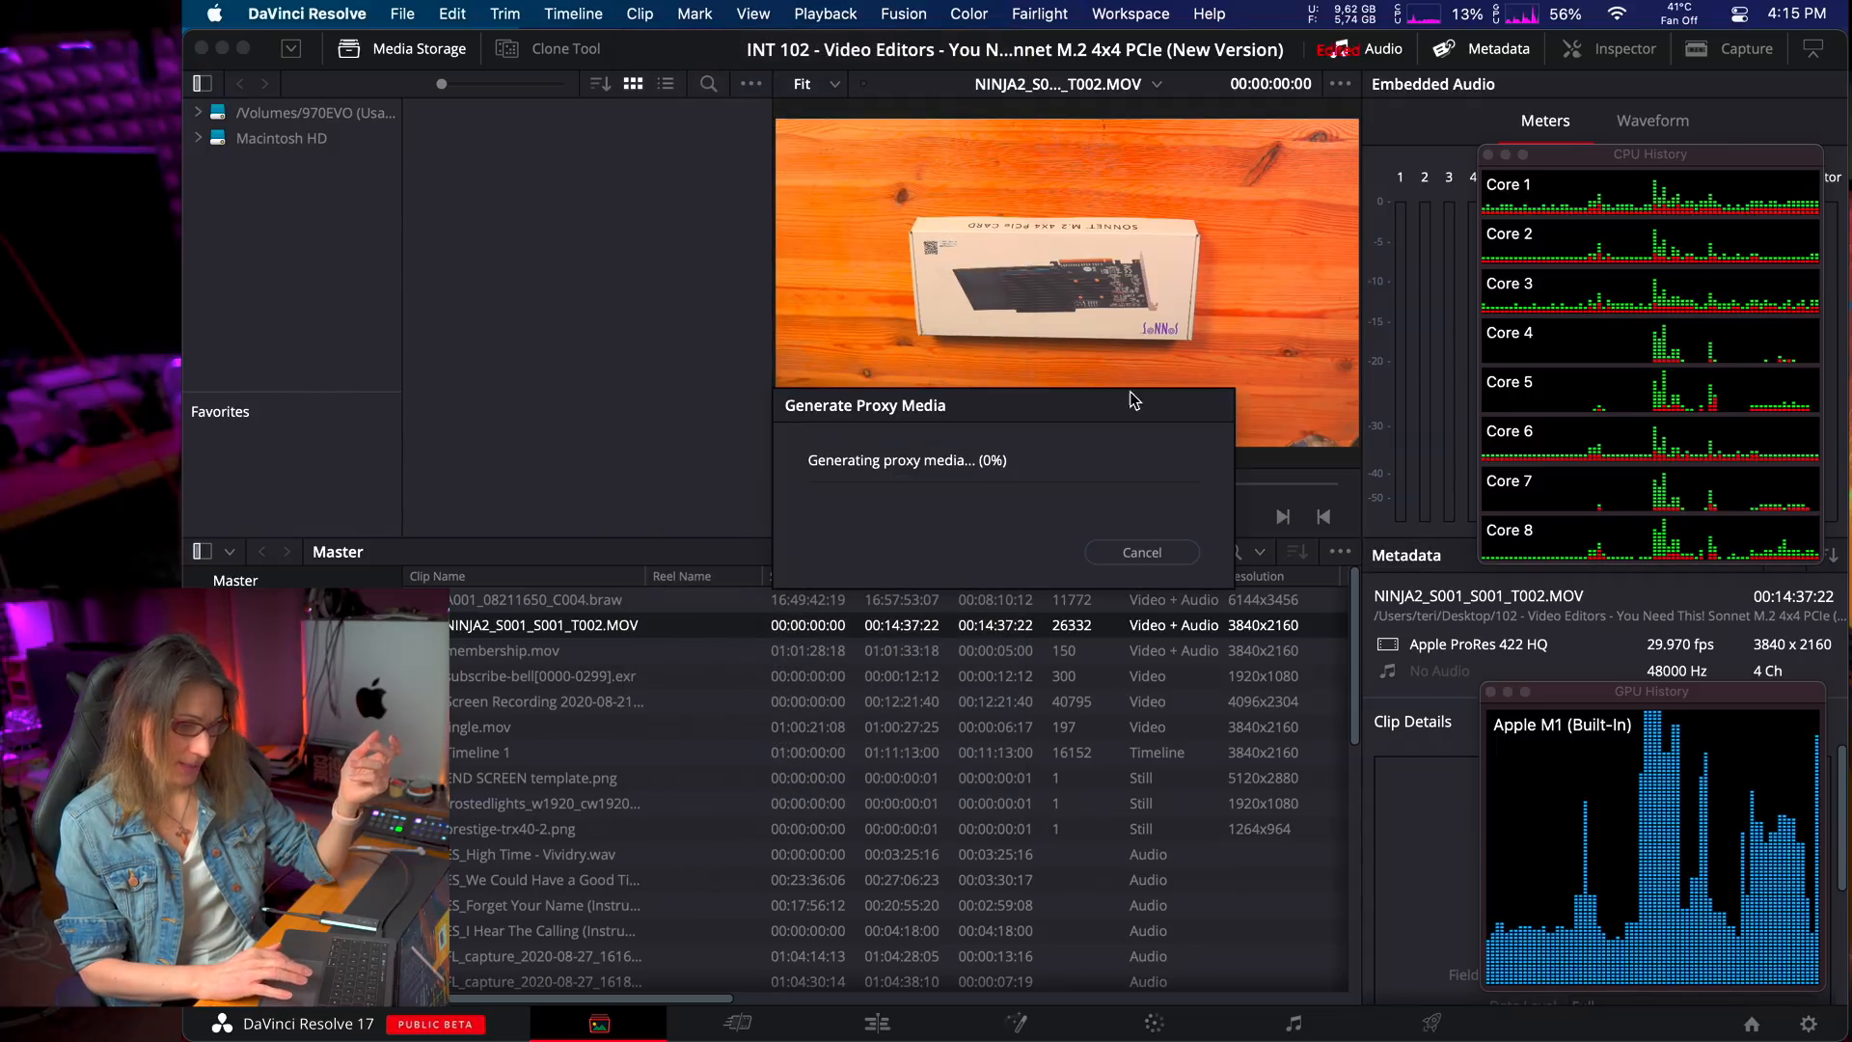
left_click(1677, 13)
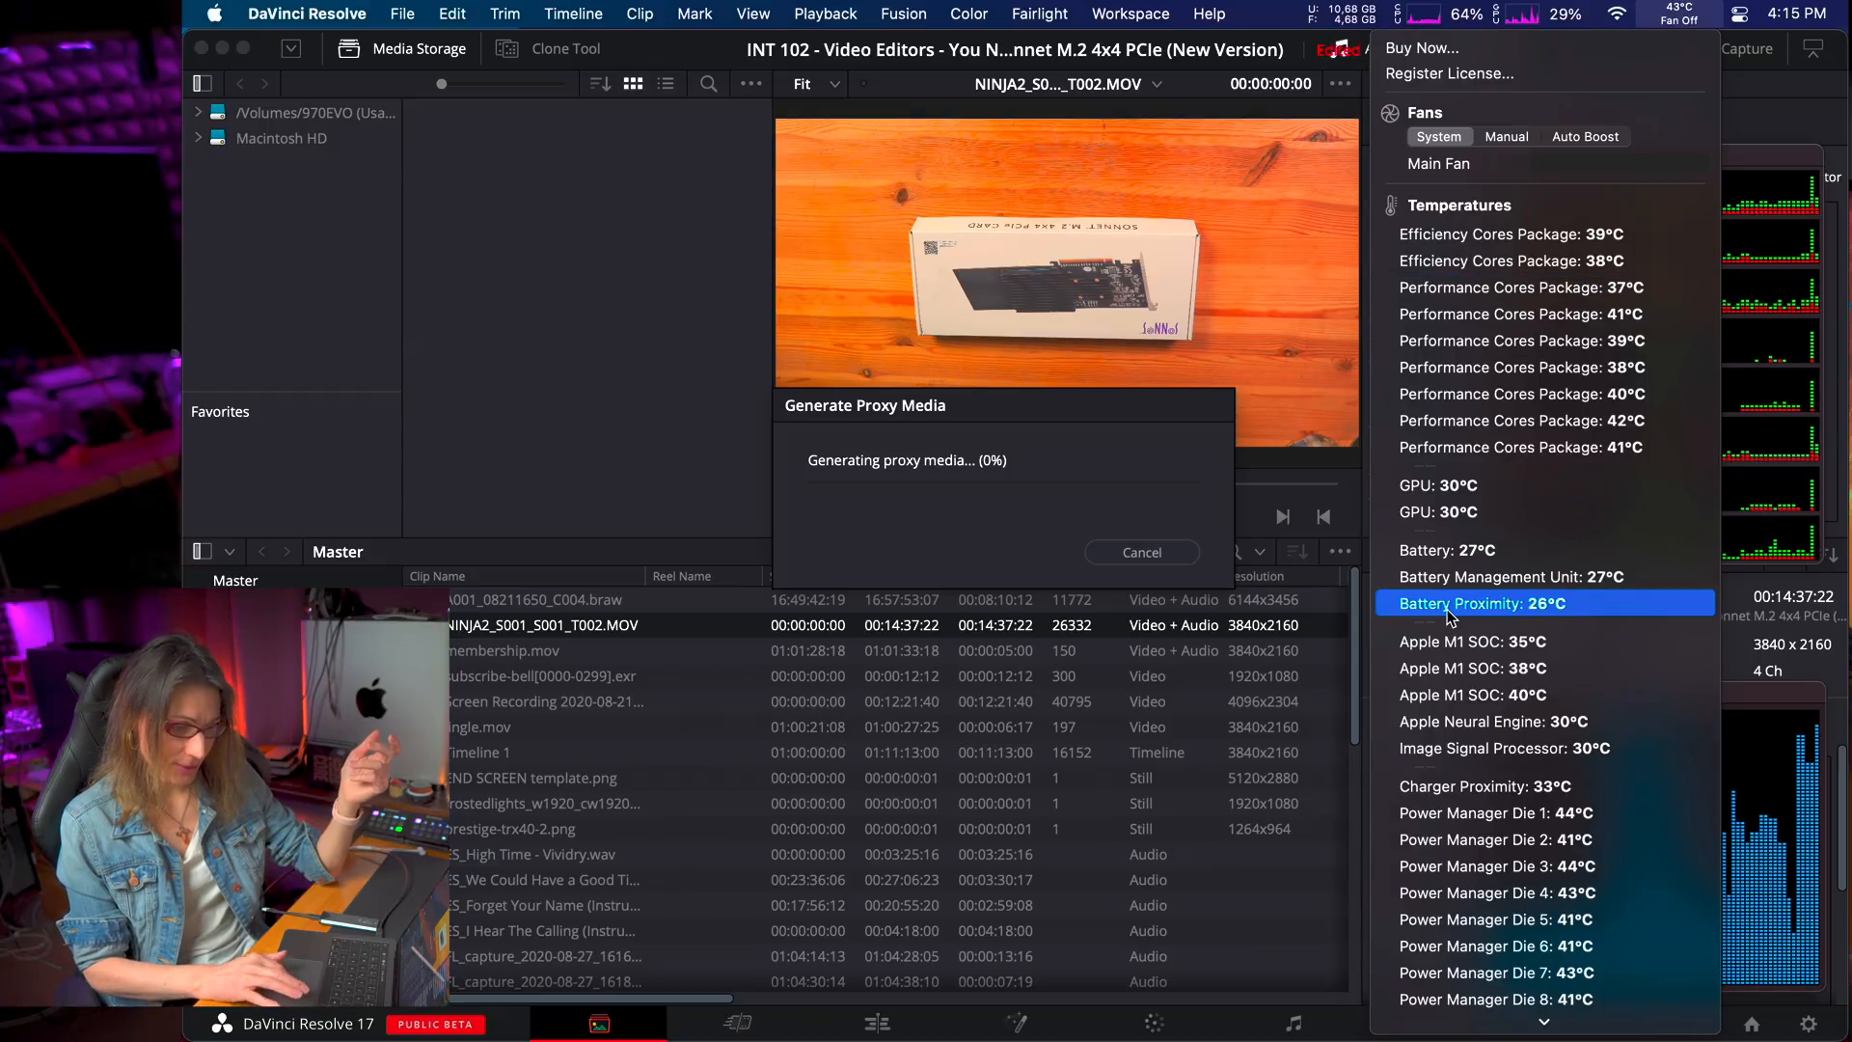
Step: Show TG Pro's main window listing core package temperatures and fan speeds
scroll("down", 3)
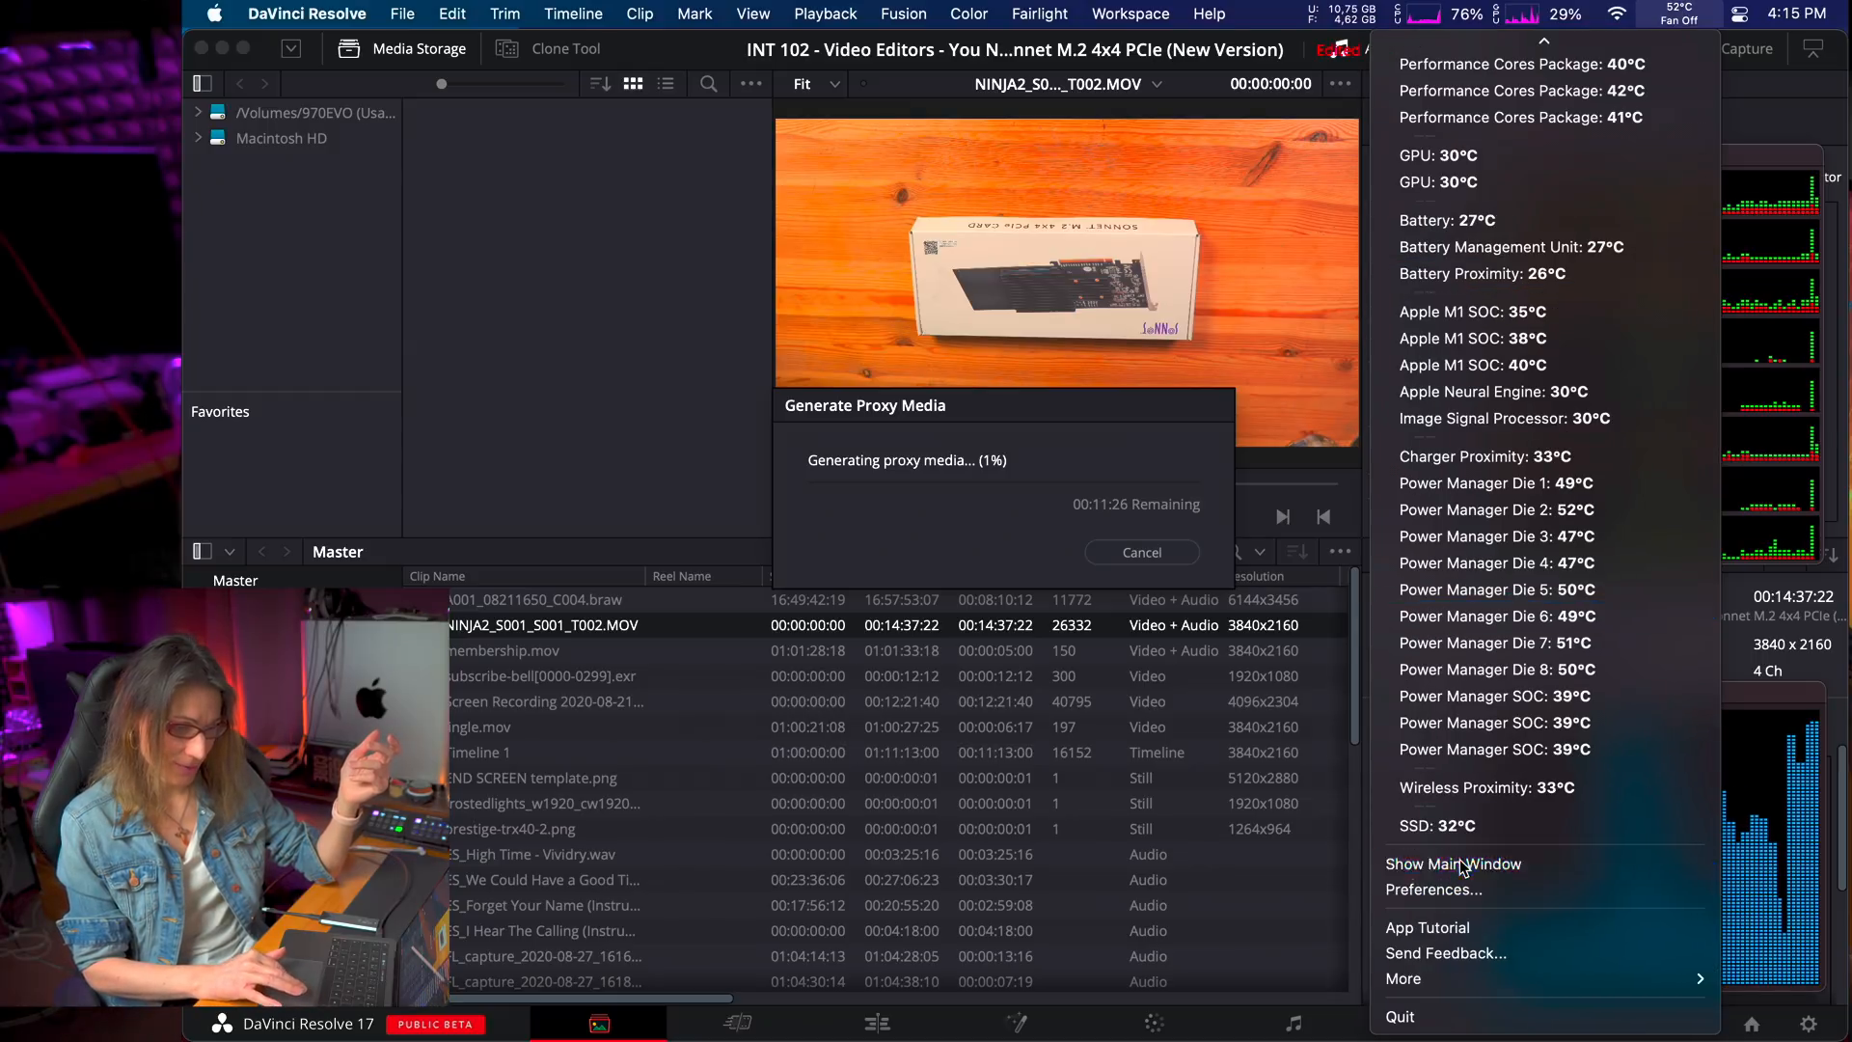
left_click(1454, 864)
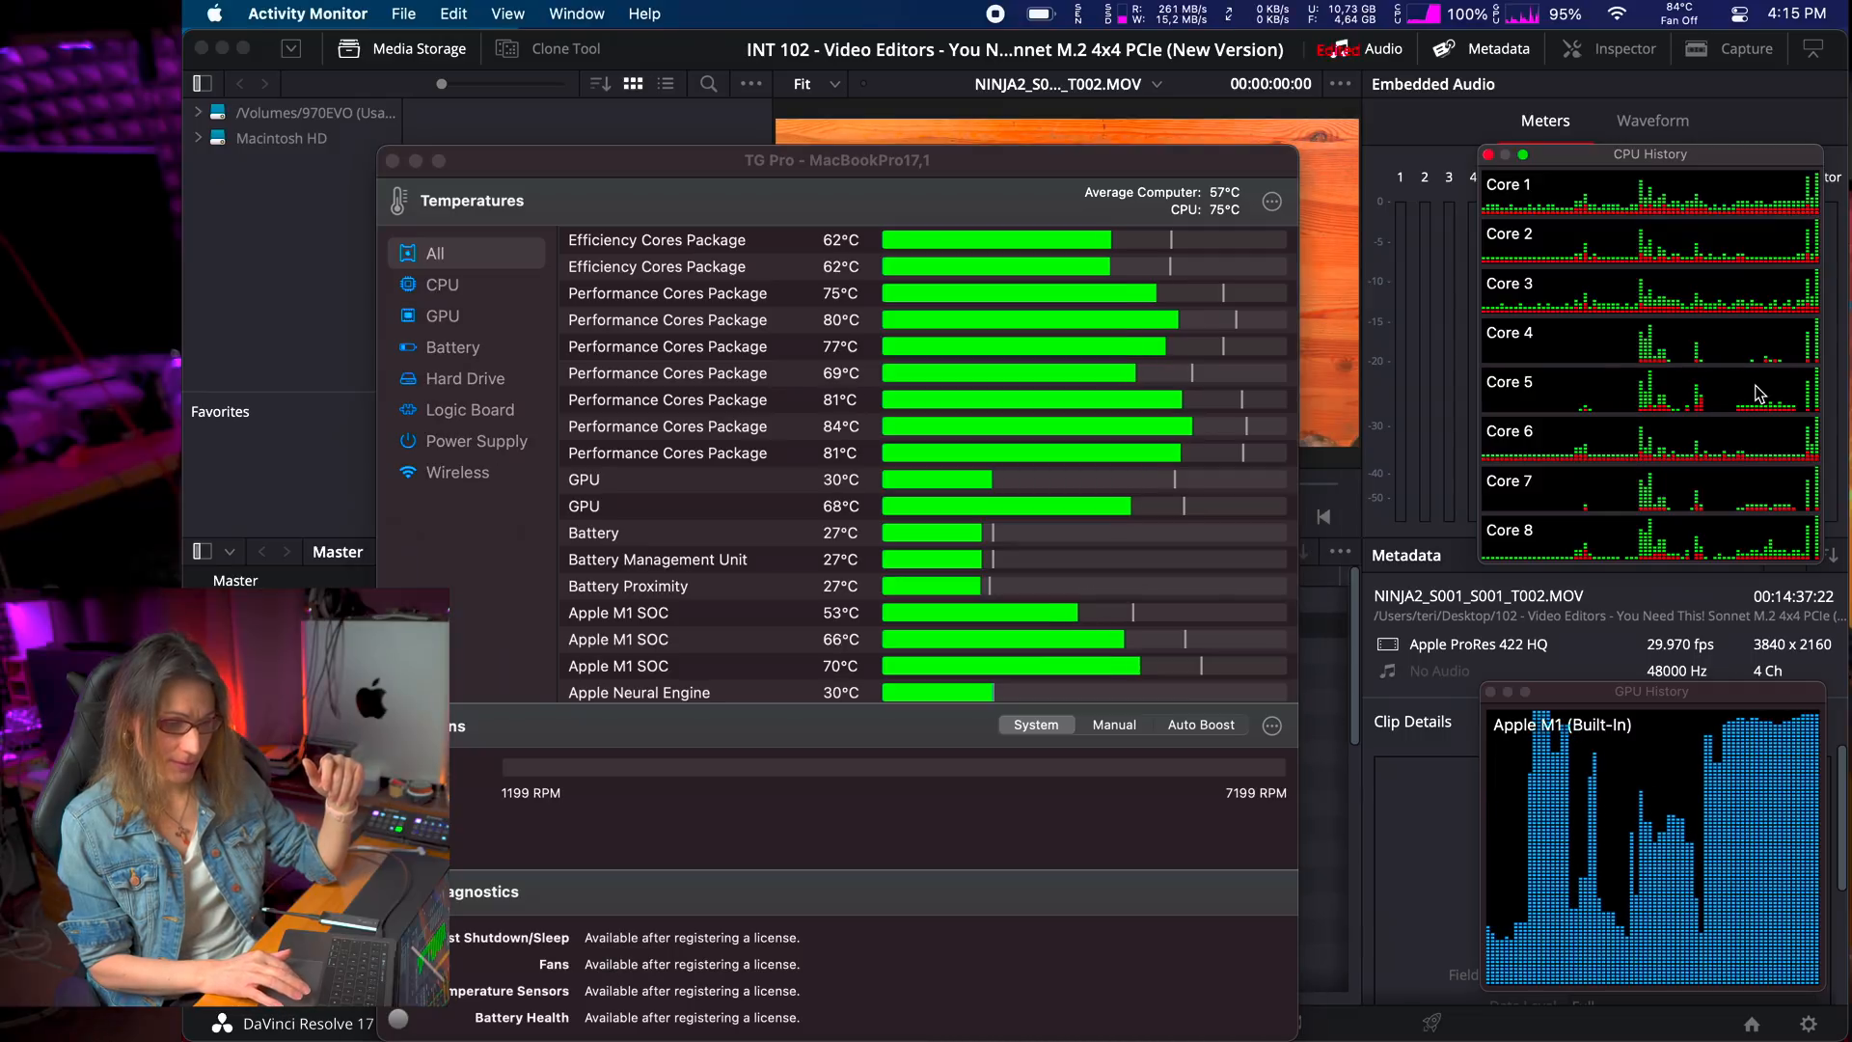
mouse_move(1718, 792)
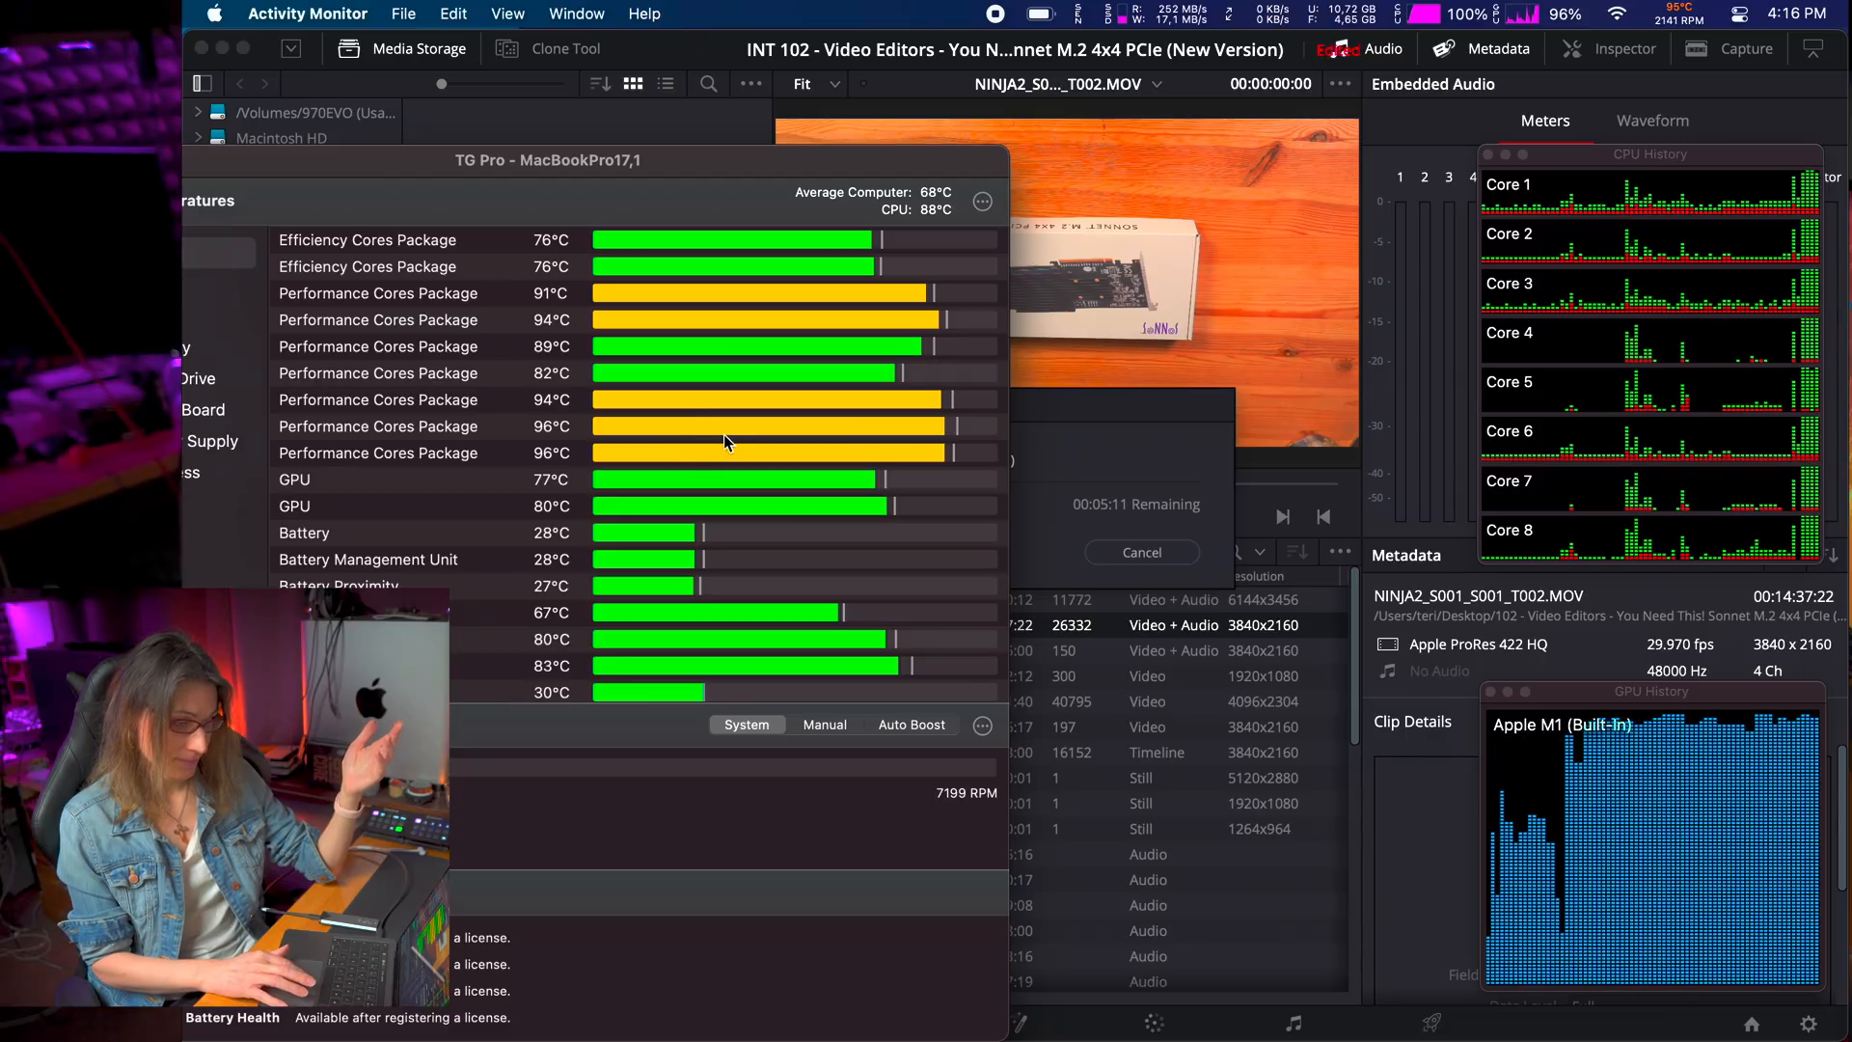
mouse_move(951, 440)
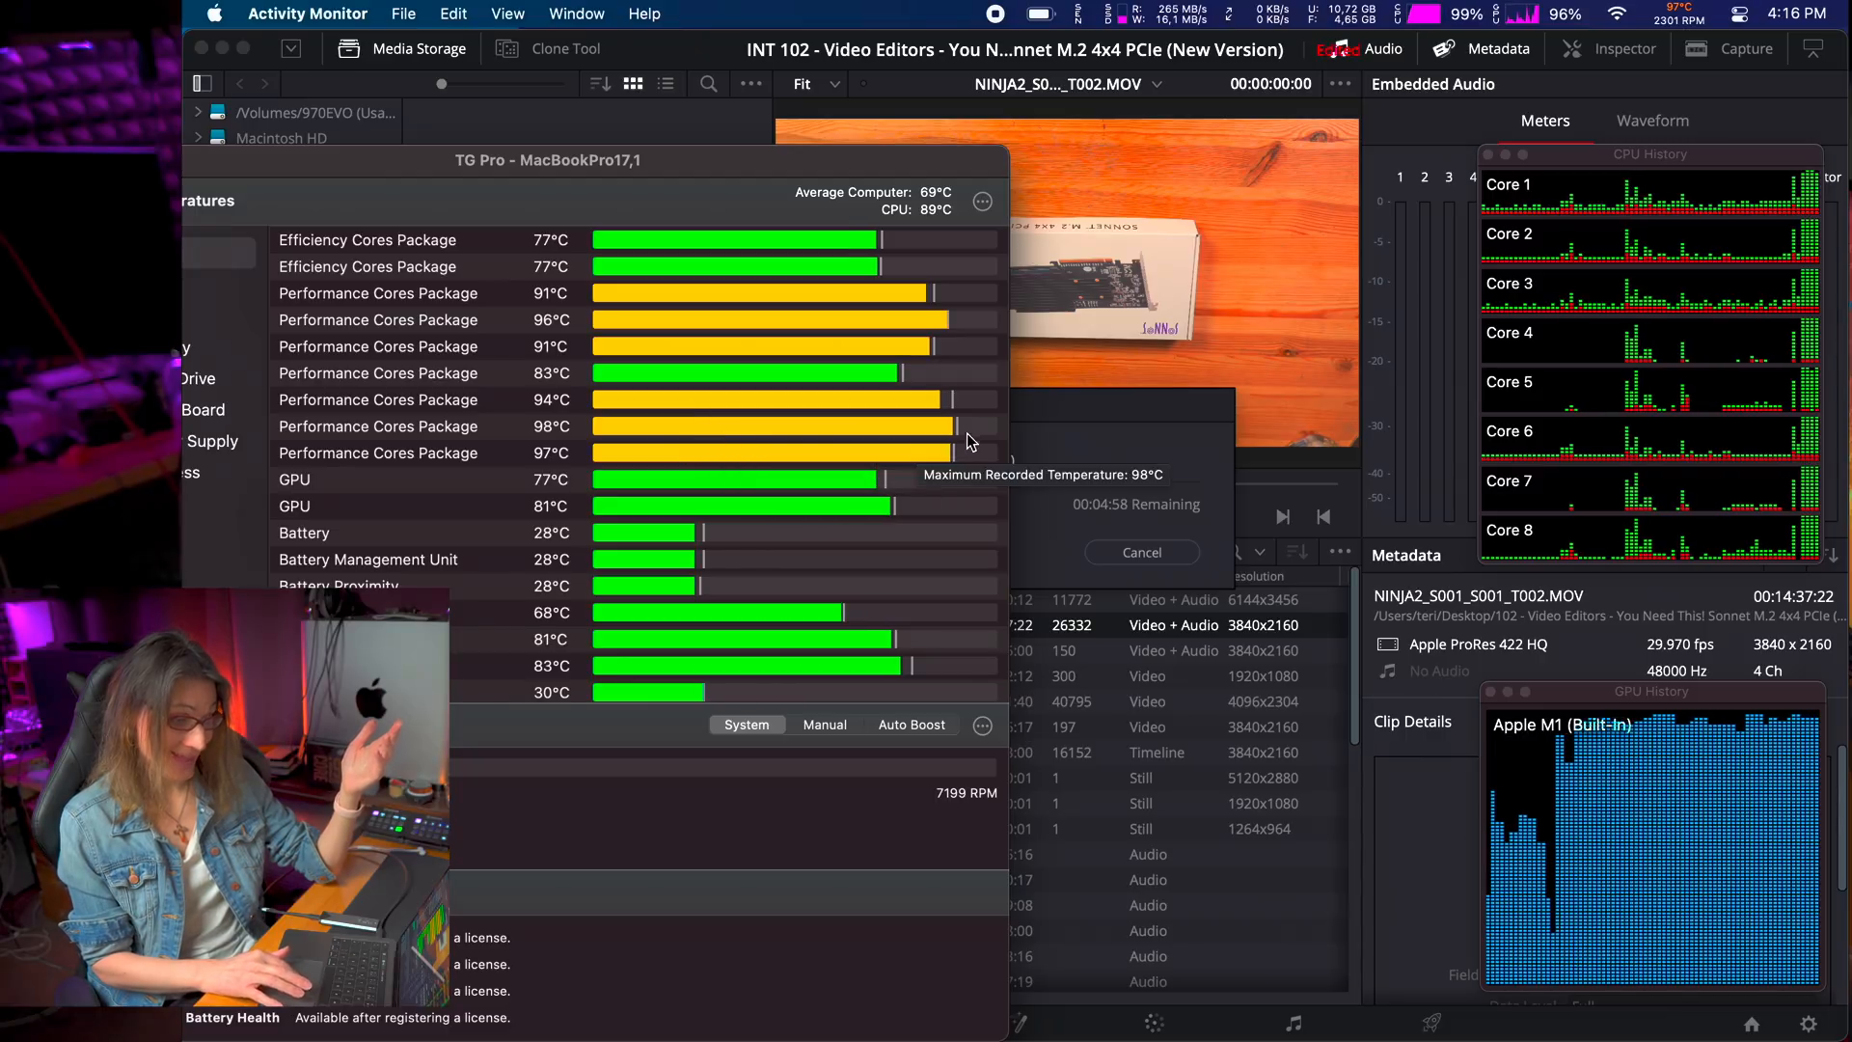